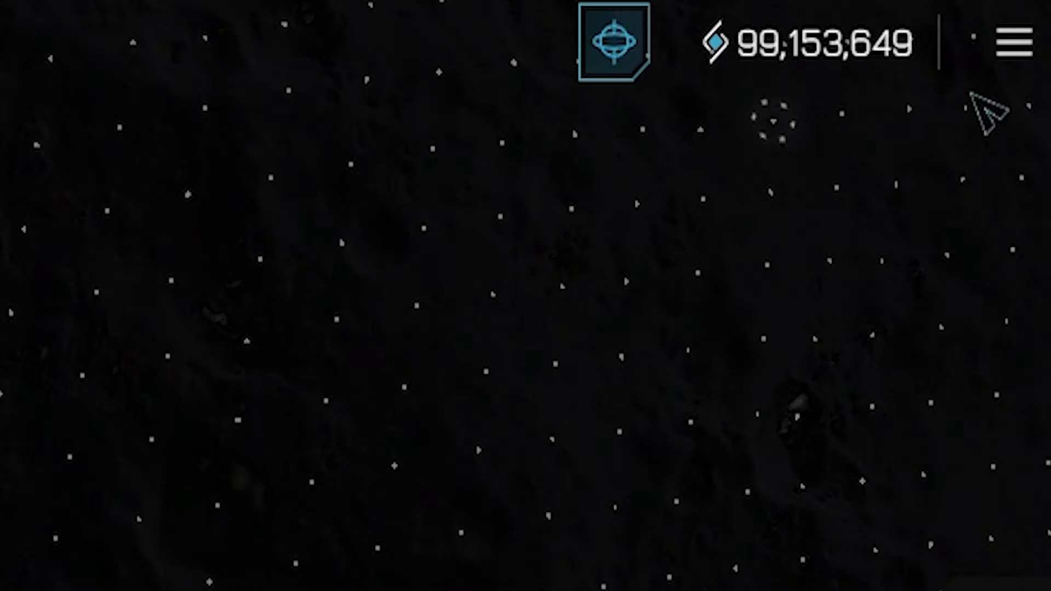
# Enter the game as Crew #77 and show empty Lot #1,609,027 on Adalia Prime.
pyautogui.click(1014, 39)
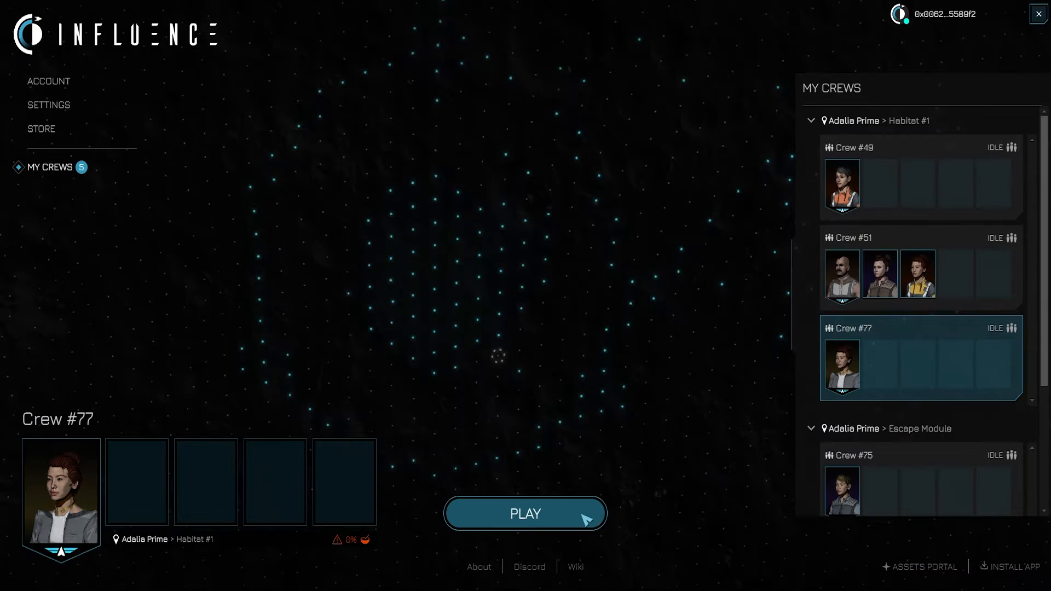
pyautogui.click(524, 514)
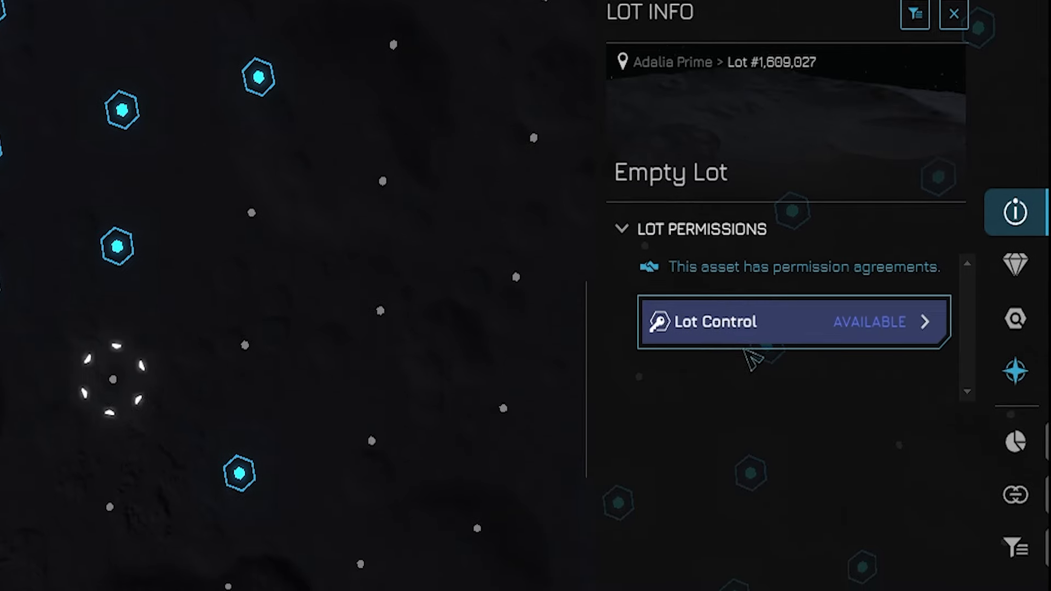
# Agree a one-month prepaid lease of the lot for 720,000 with The Prime Council.
pyautogui.click(792, 322)
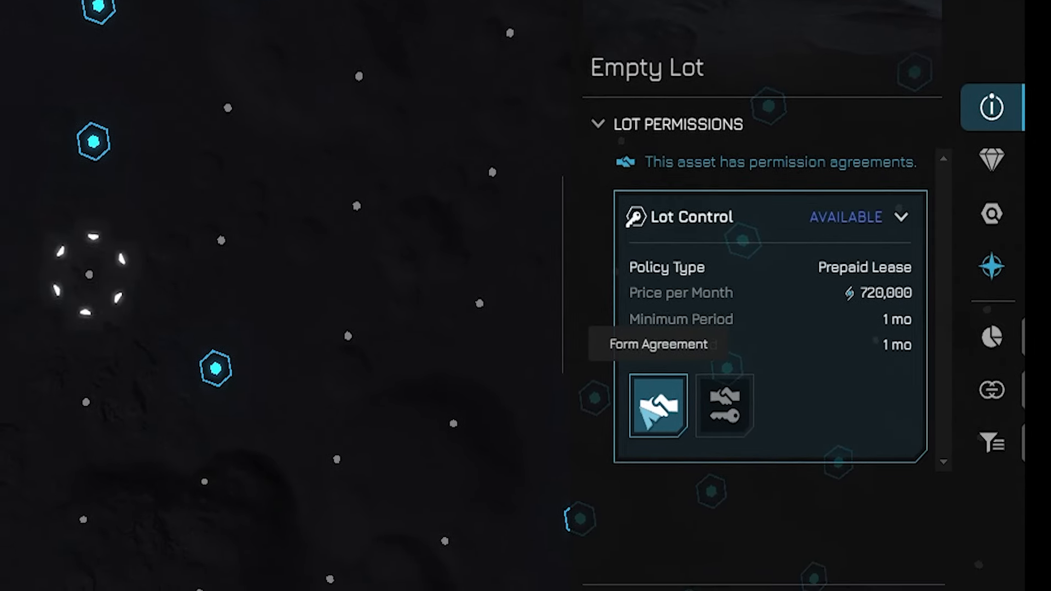
pyautogui.click(657, 405)
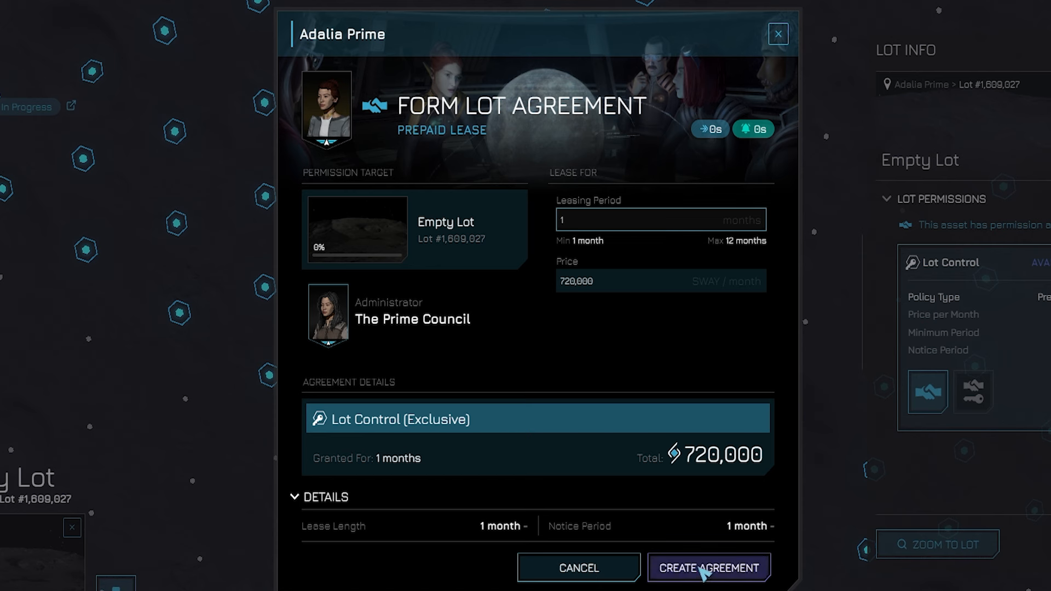
pyautogui.moveTo(655, 522)
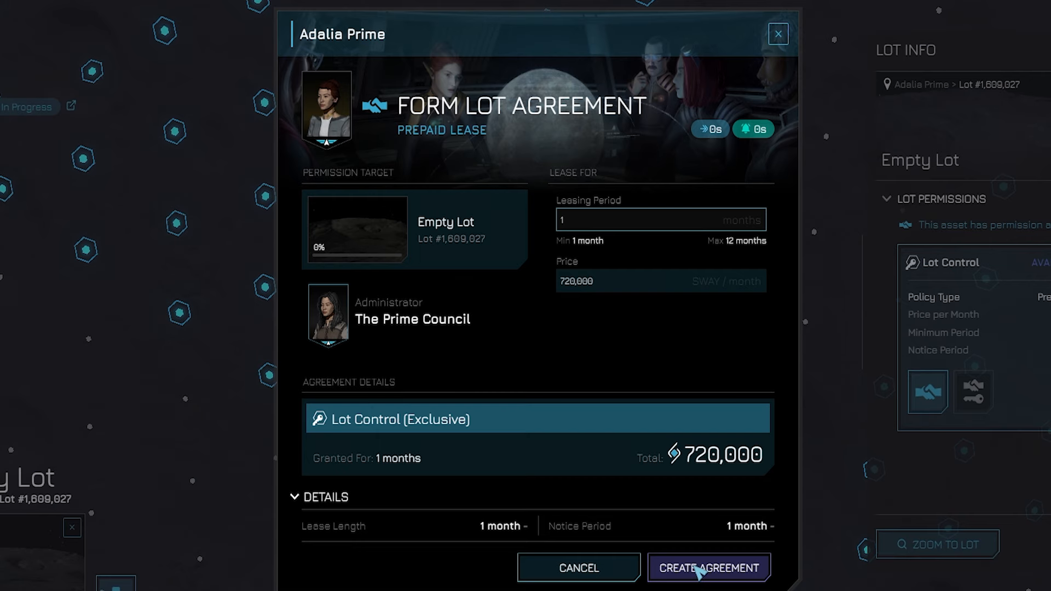
pyautogui.click(708, 568)
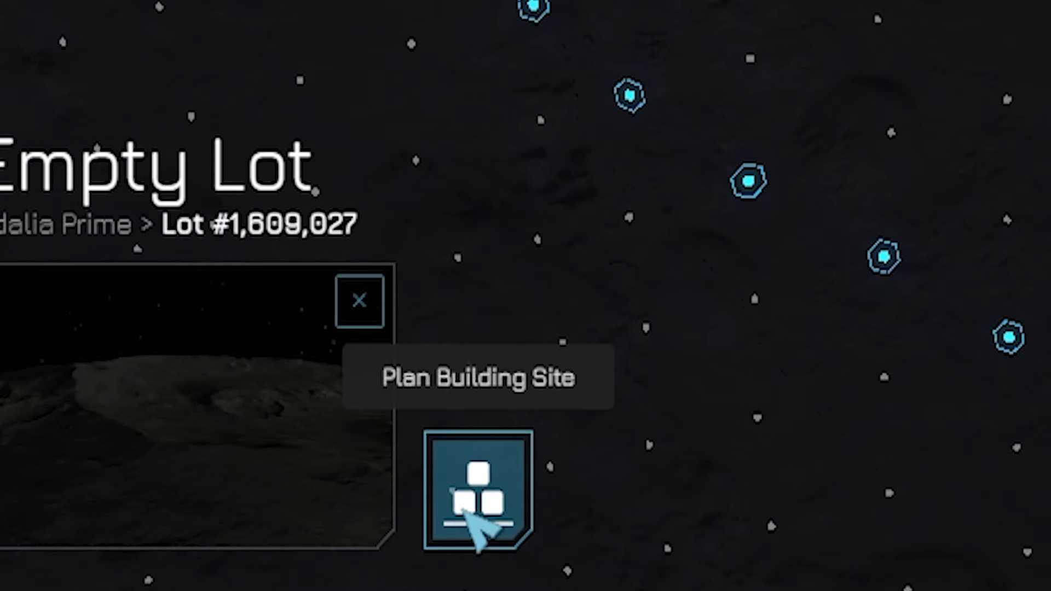
# Create a Warehouse building site on the leased lot and approve the transaction.
pyautogui.click(478, 486)
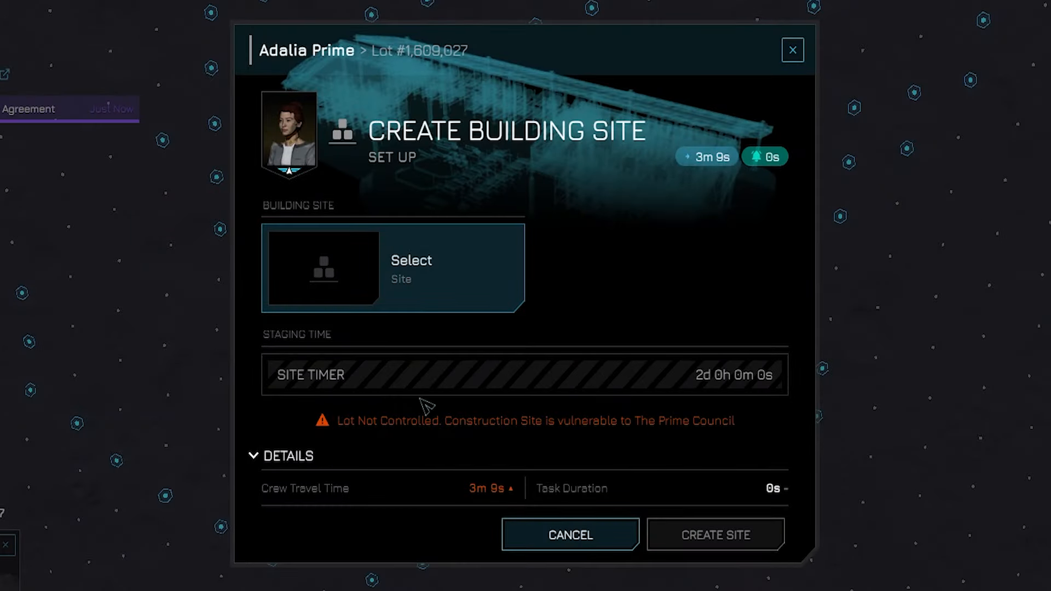
pyautogui.click(391, 268)
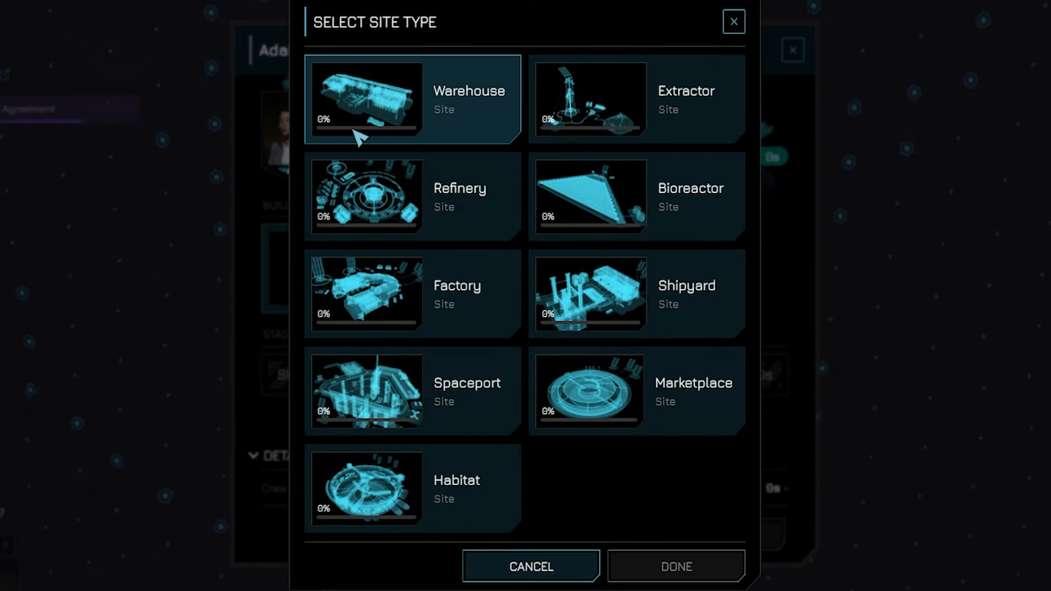
pyautogui.moveTo(676, 565)
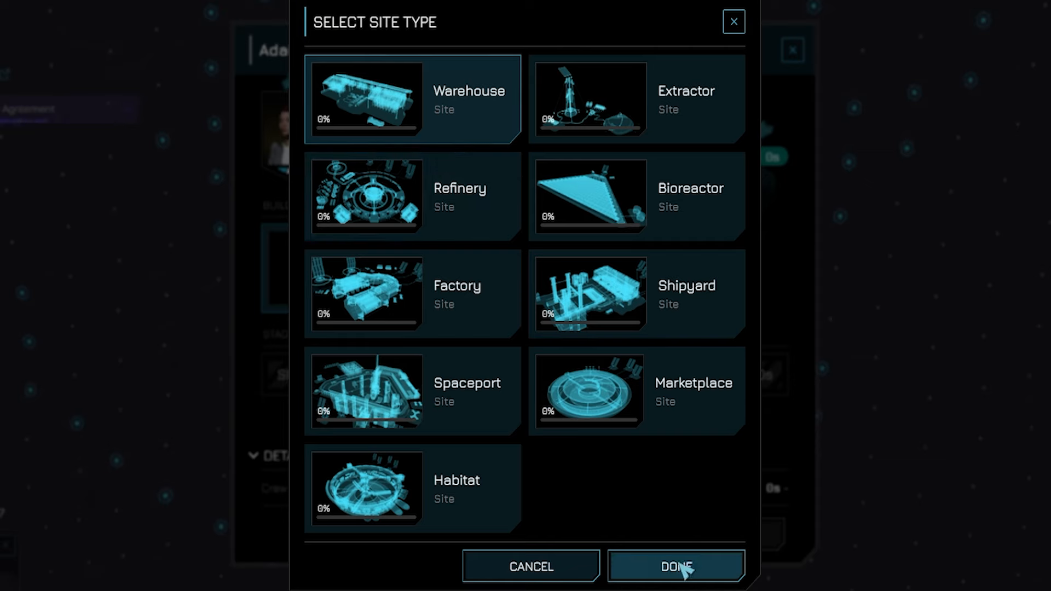
pyautogui.click(676, 566)
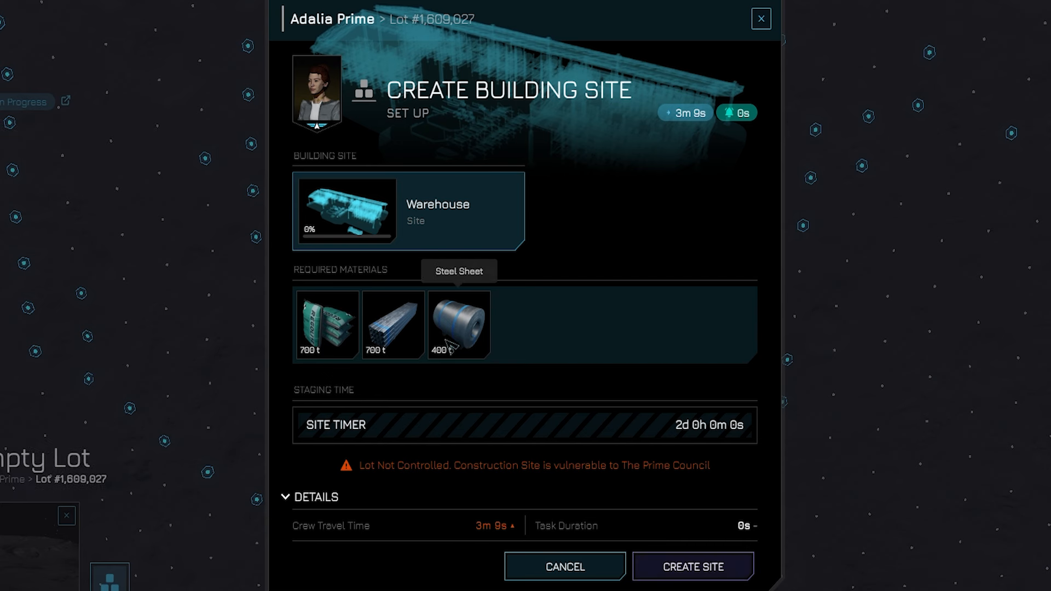
pyautogui.moveTo(697, 559)
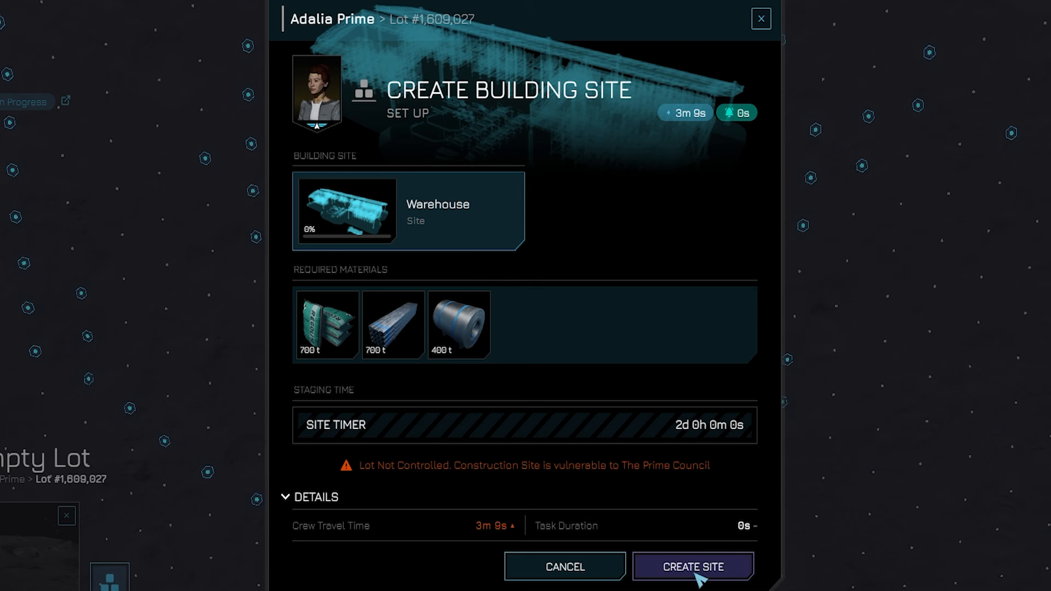
pyautogui.click(692, 566)
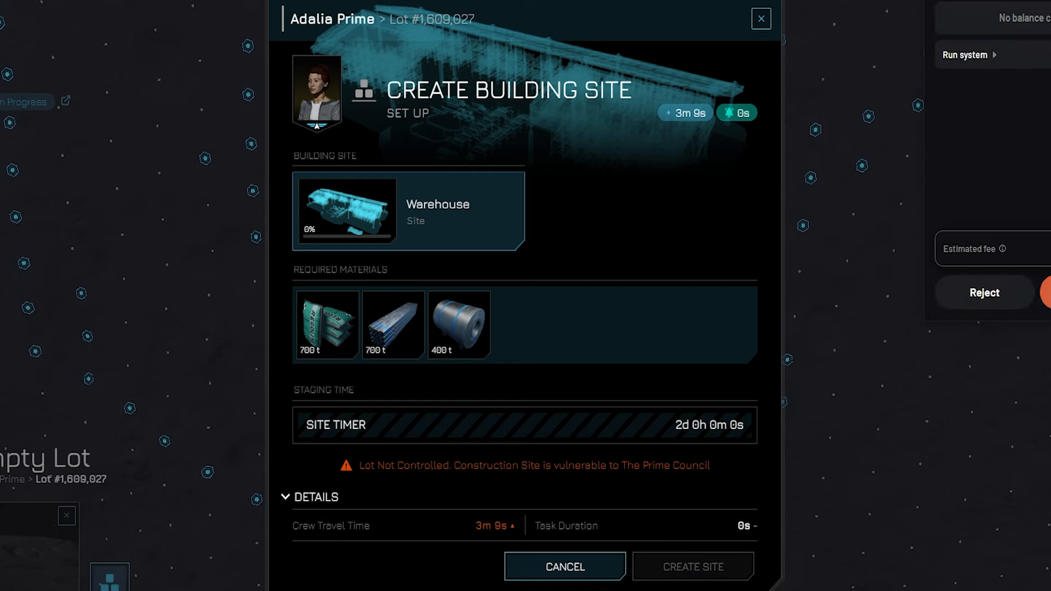
pyautogui.click(692, 565)
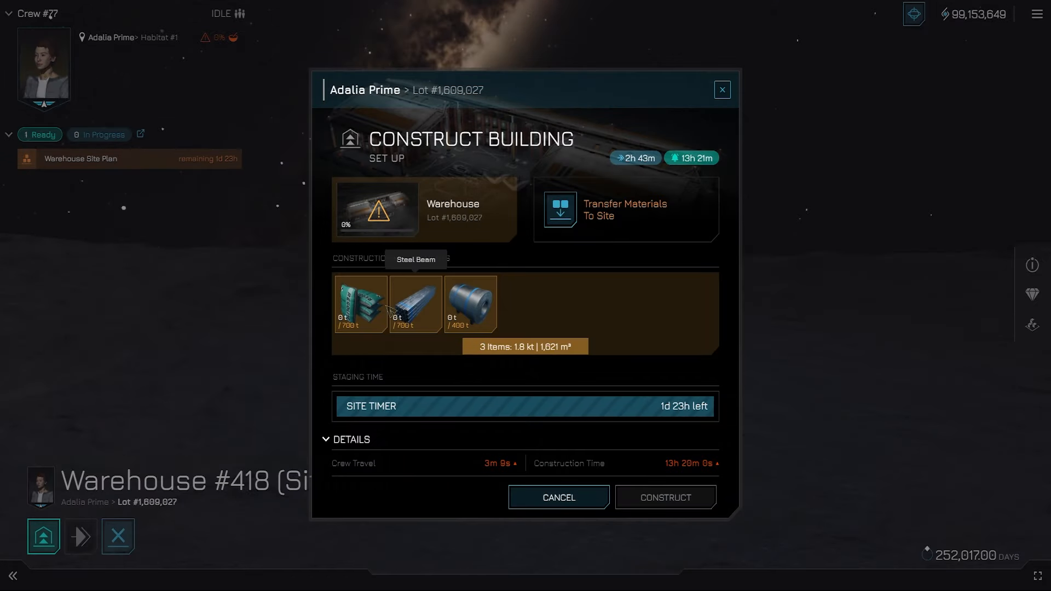
pyautogui.moveTo(360, 303)
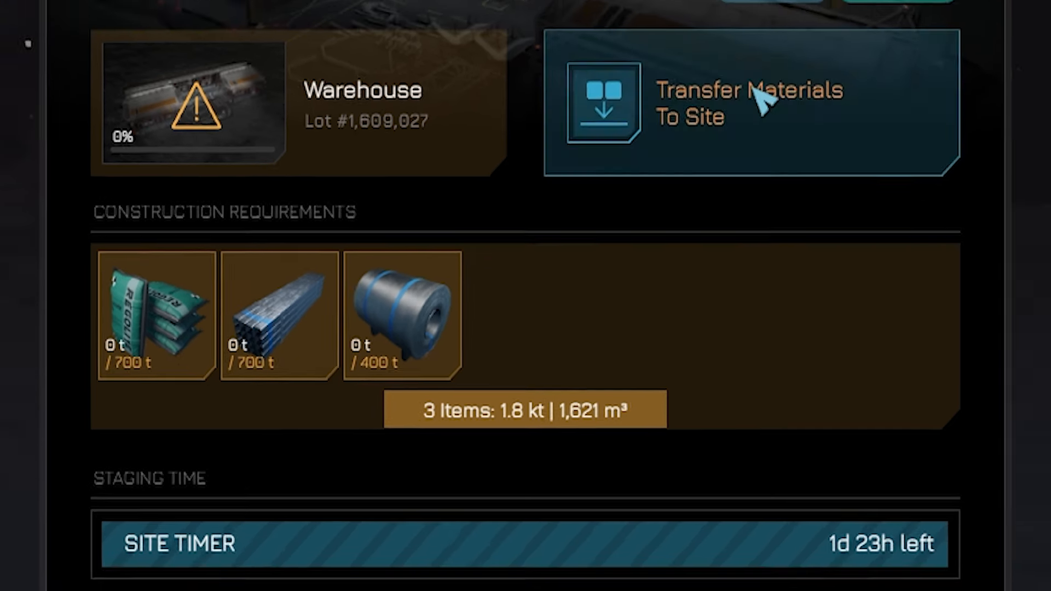
# Begin a materials transfer to the Warehouse #418 site and go to choose a source inventory.
pyautogui.click(748, 103)
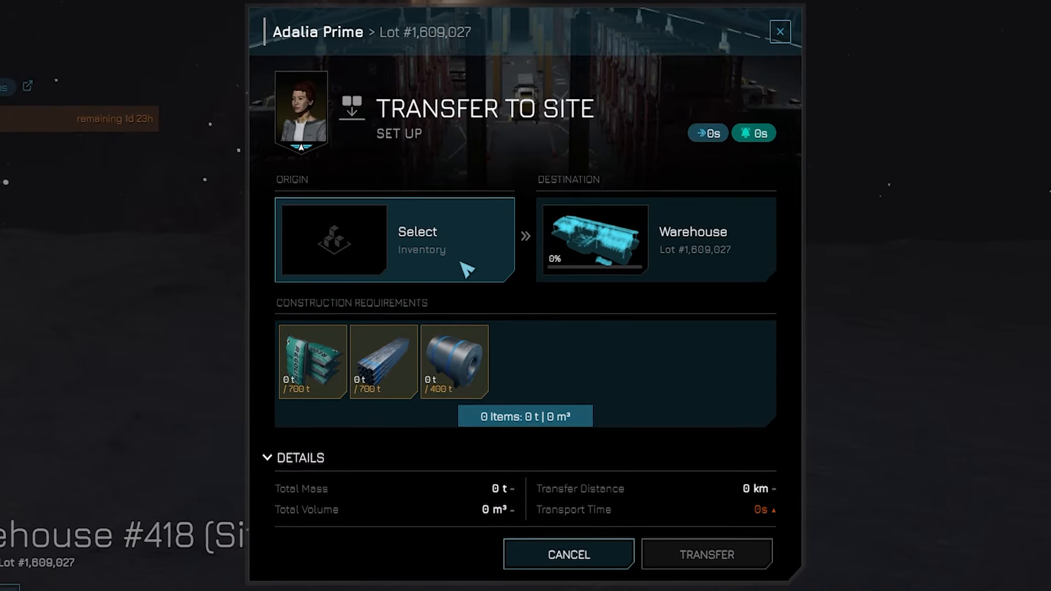
pyautogui.click(394, 239)
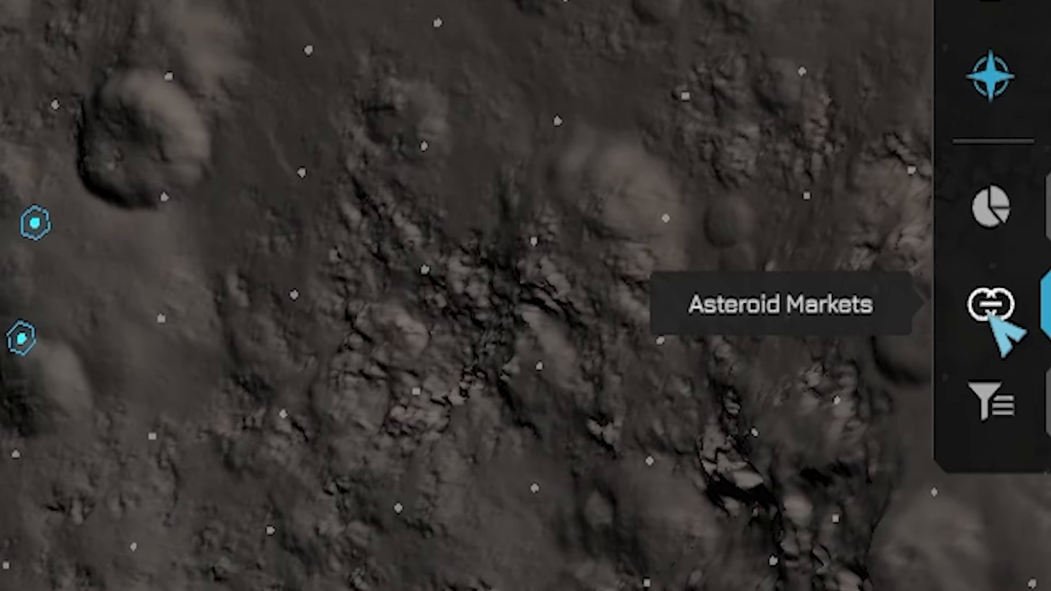
# Look up Cement in the Adalia Prime markets and view its cheapest marketplace.
pyautogui.click(989, 306)
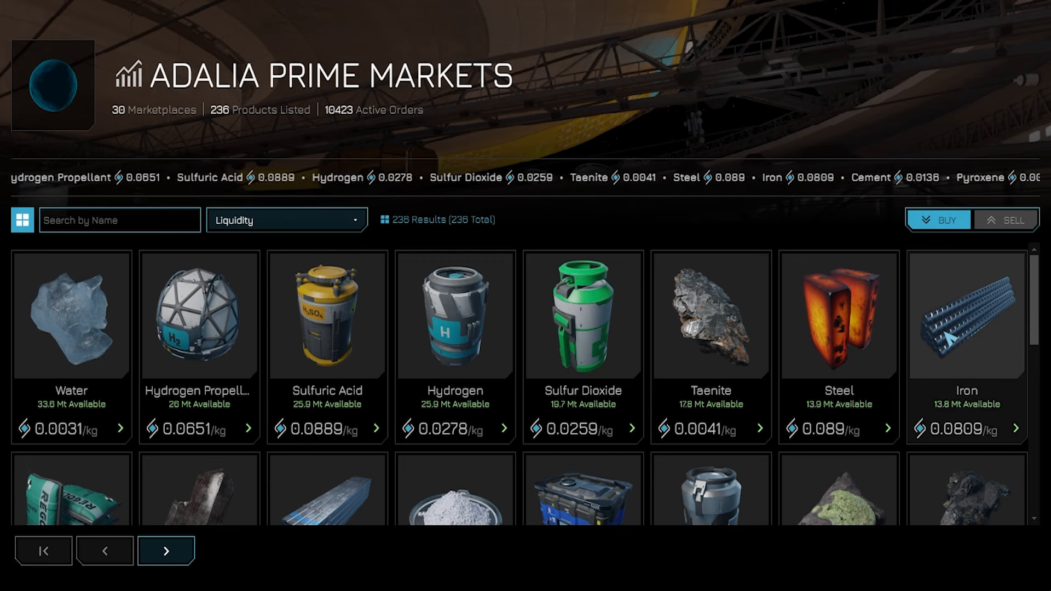
pyautogui.scroll(-3)
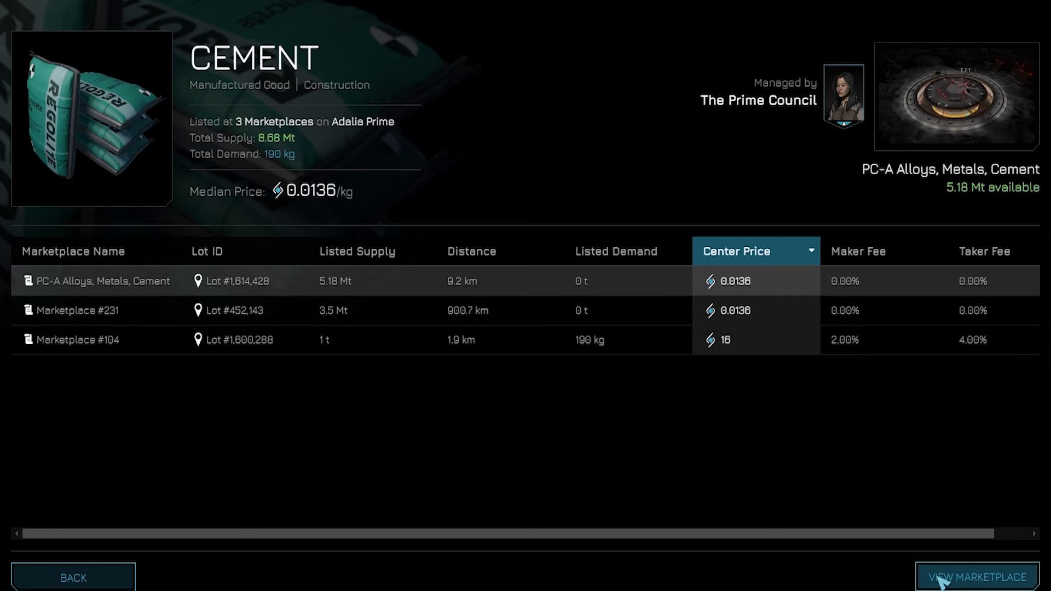
pyautogui.click(977, 577)
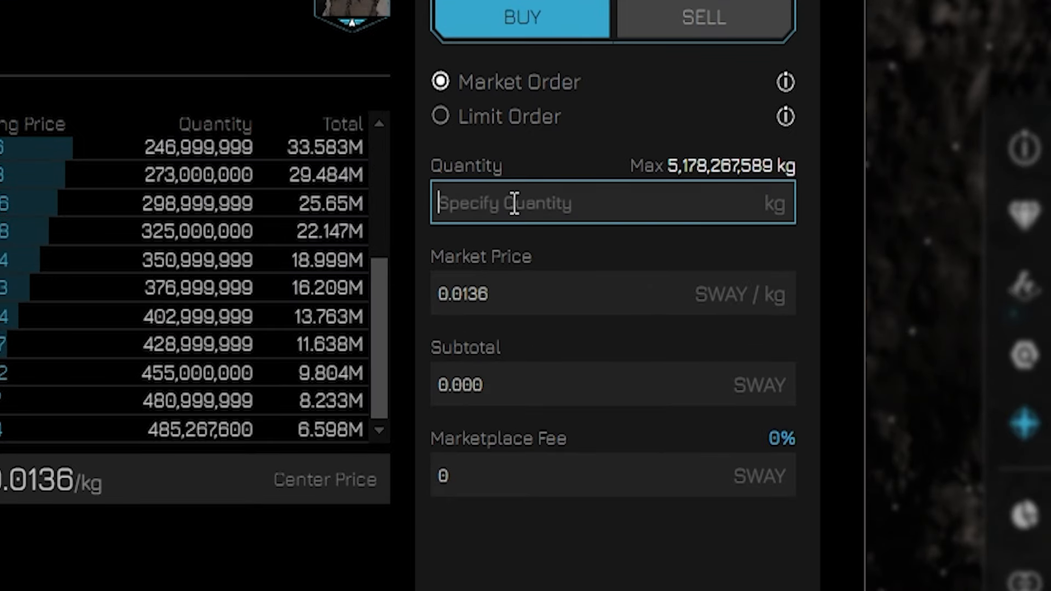
# Buy 700 t of Cement for 9,517 SWAY delivered to Warehouse #418 (Site).
pyautogui.write('7')
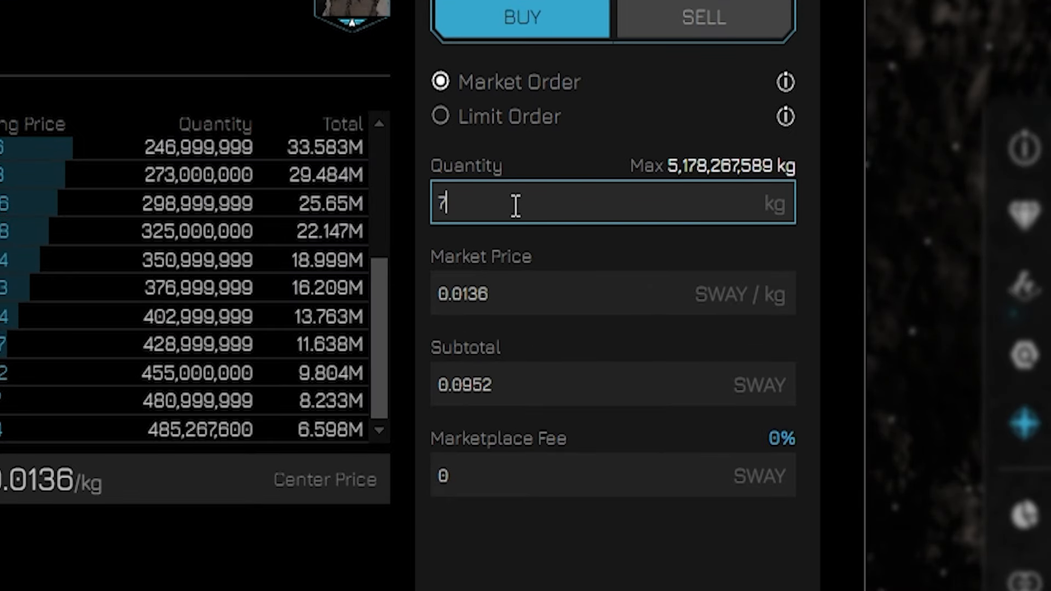
pyautogui.write('00000')
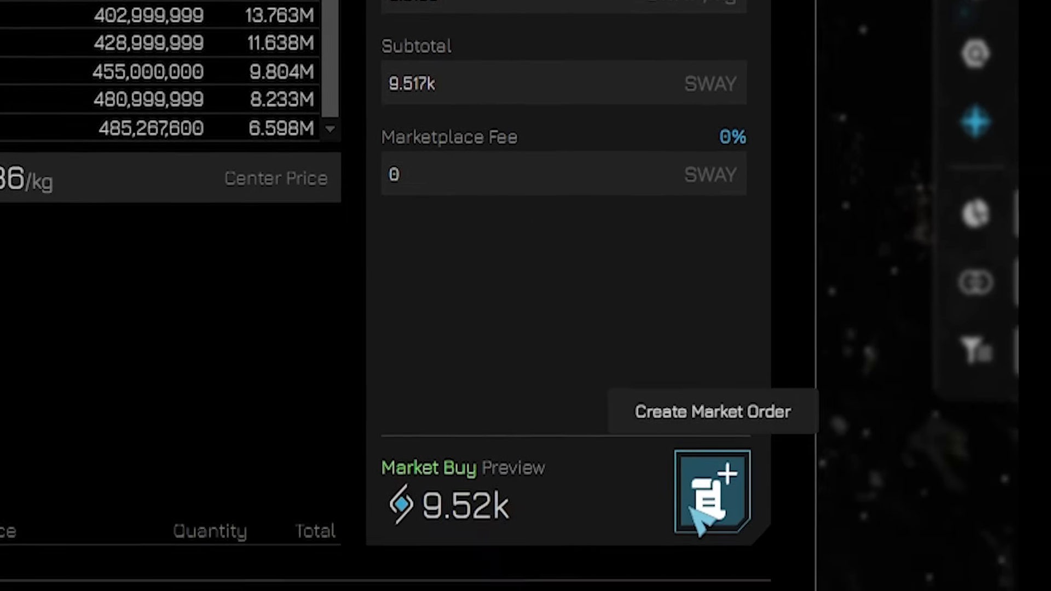
pyautogui.click(711, 494)
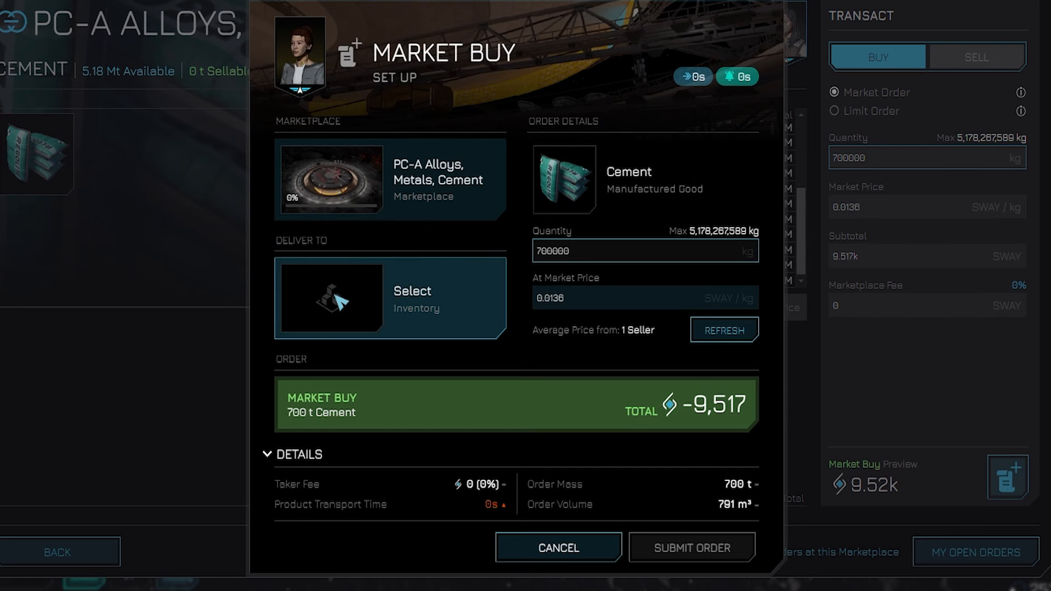
pyautogui.click(330, 298)
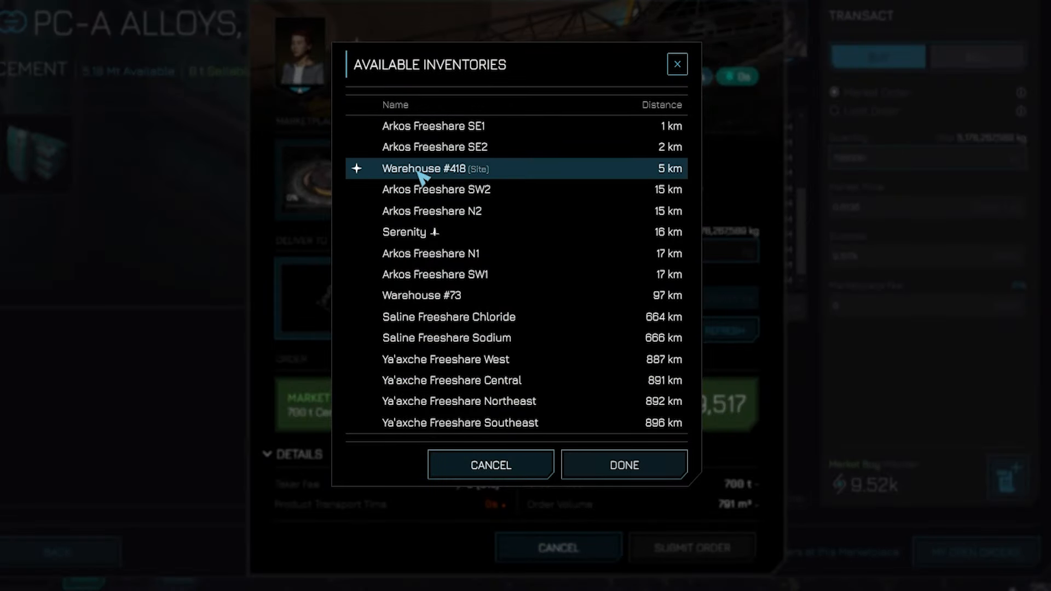
pyautogui.click(622, 464)
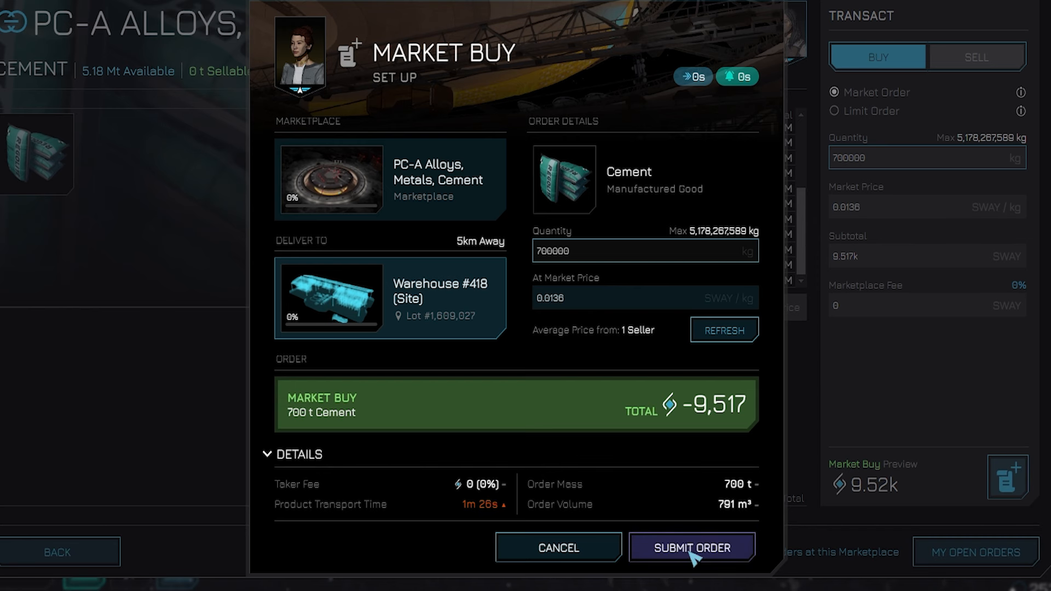
pyautogui.click(692, 548)
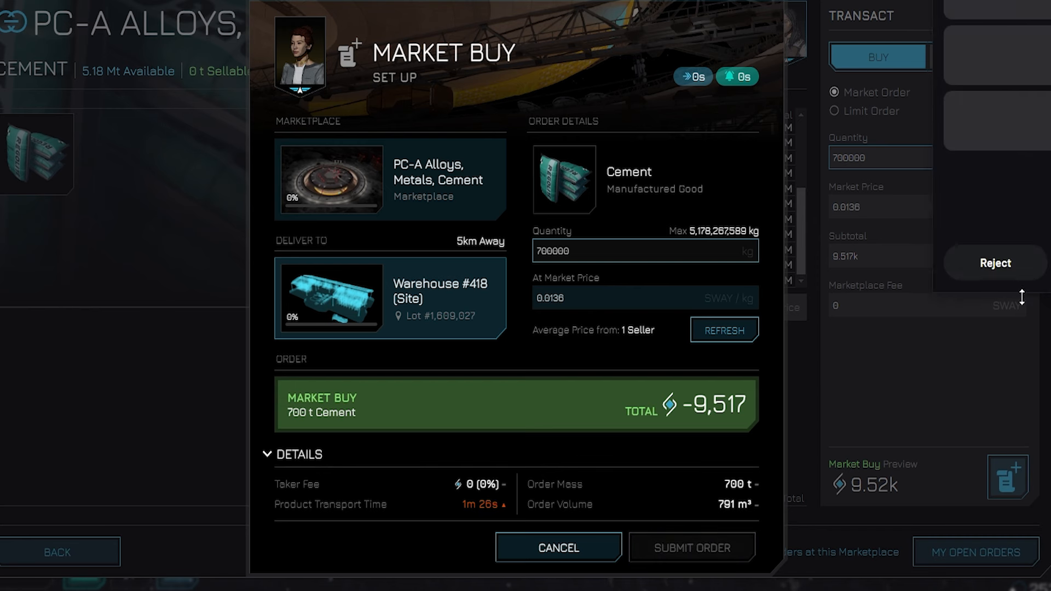
pyautogui.click(690, 548)
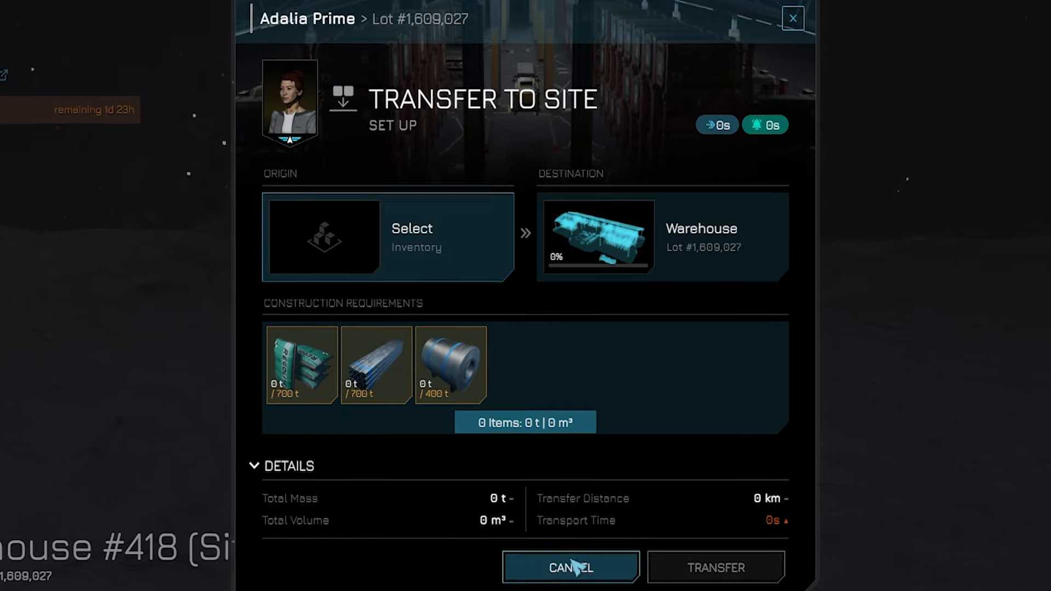
# Complete the surface transfer of 700 t of Cement to Warehouse #418 (Site).
pyautogui.click(569, 567)
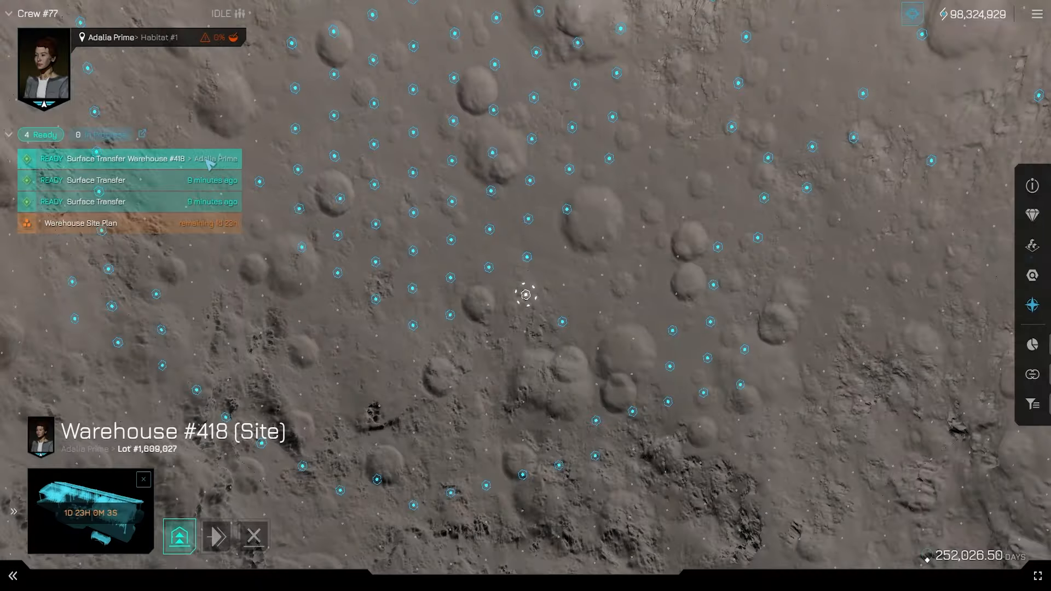
pyautogui.click(127, 158)
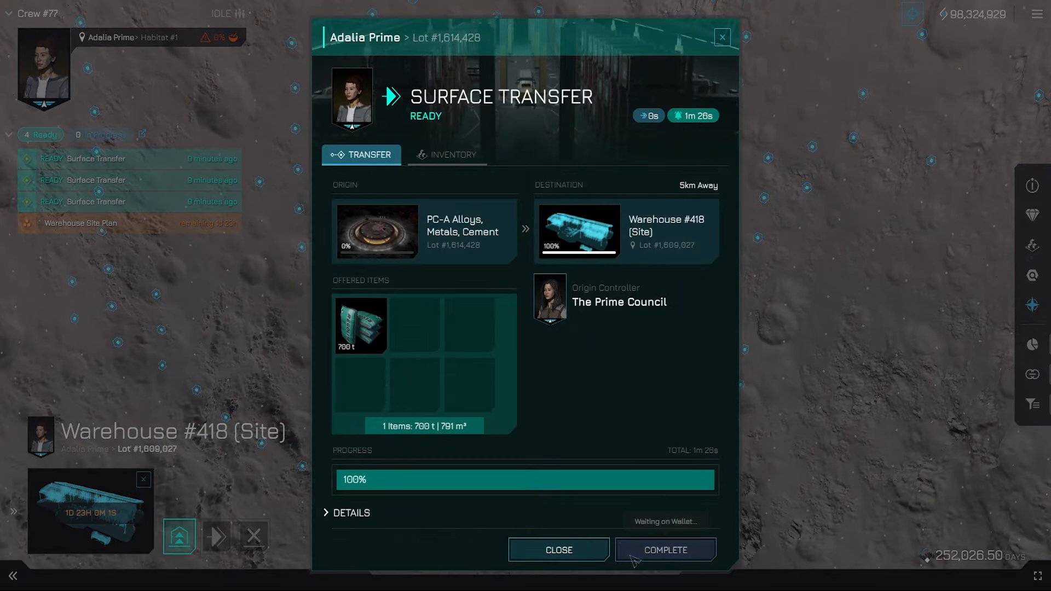
pyautogui.click(664, 550)
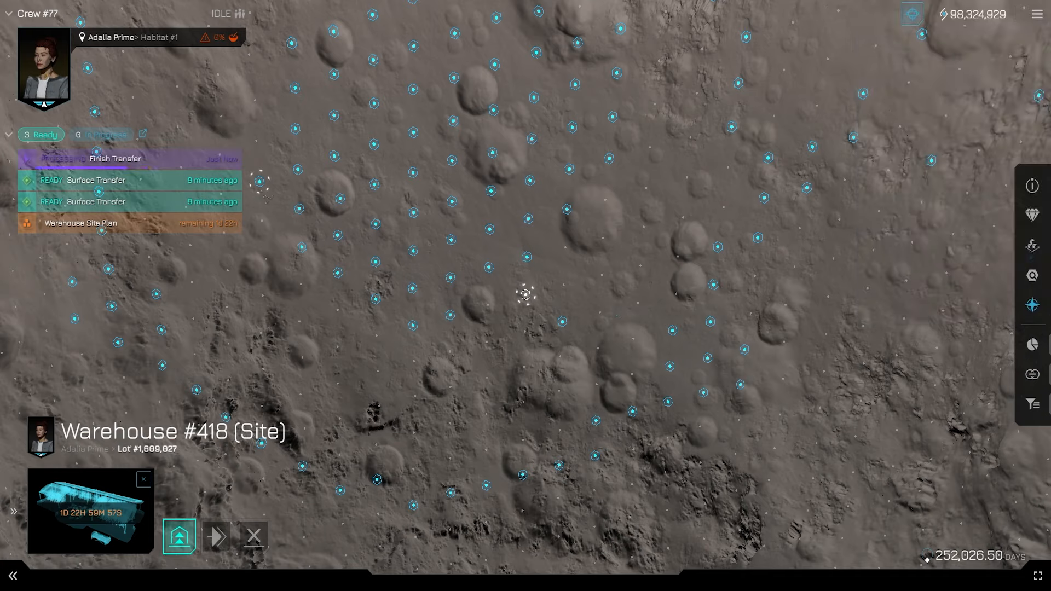
# Start constructing the Warehouse with all three material requirements met.
pyautogui.click(94, 180)
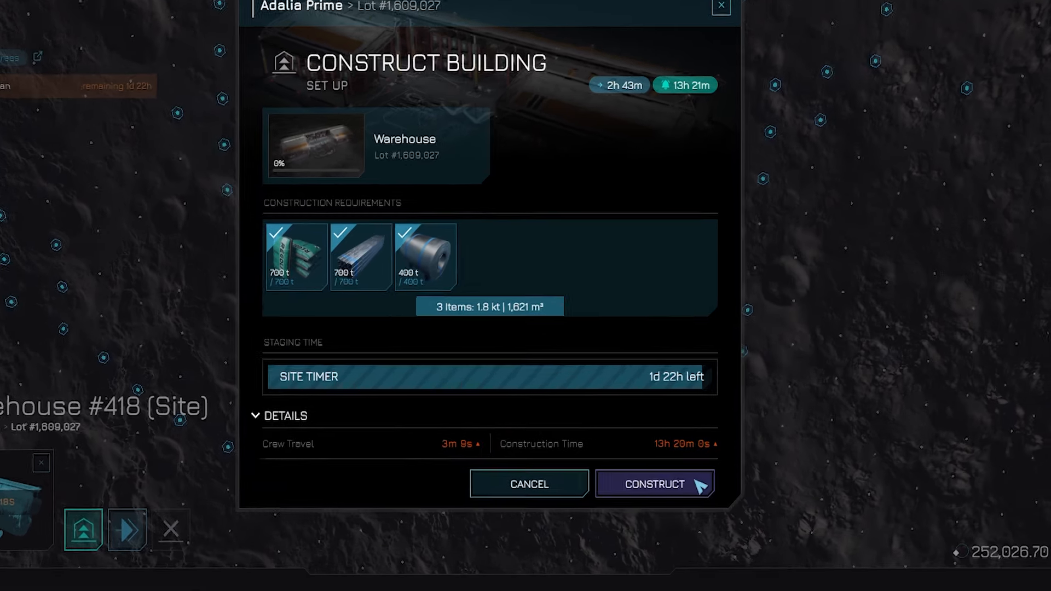
pyautogui.click(654, 483)
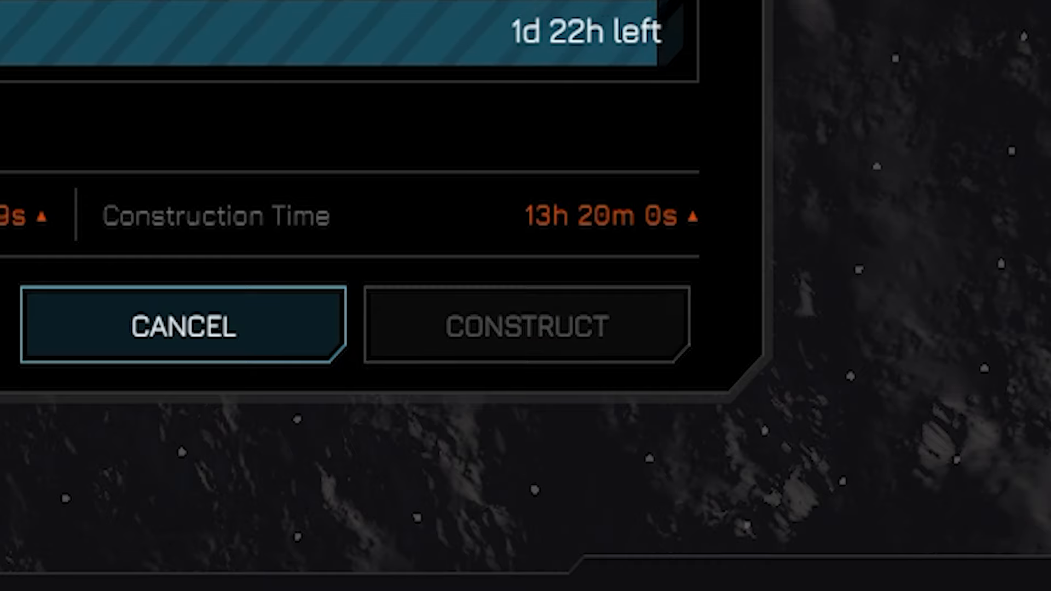
pyautogui.click(525, 325)
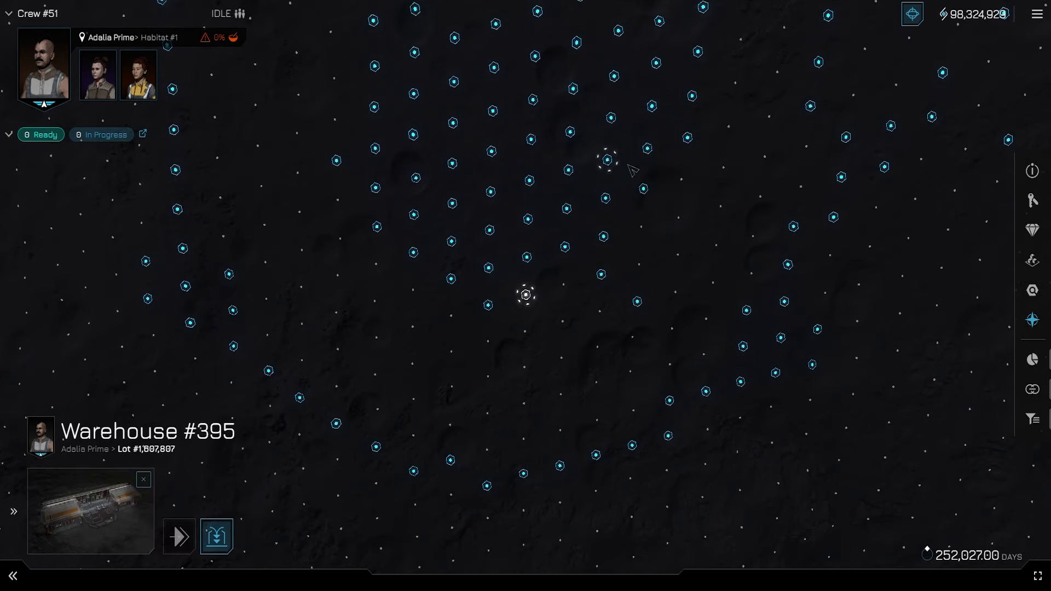
pyautogui.moveTo(644, 164)
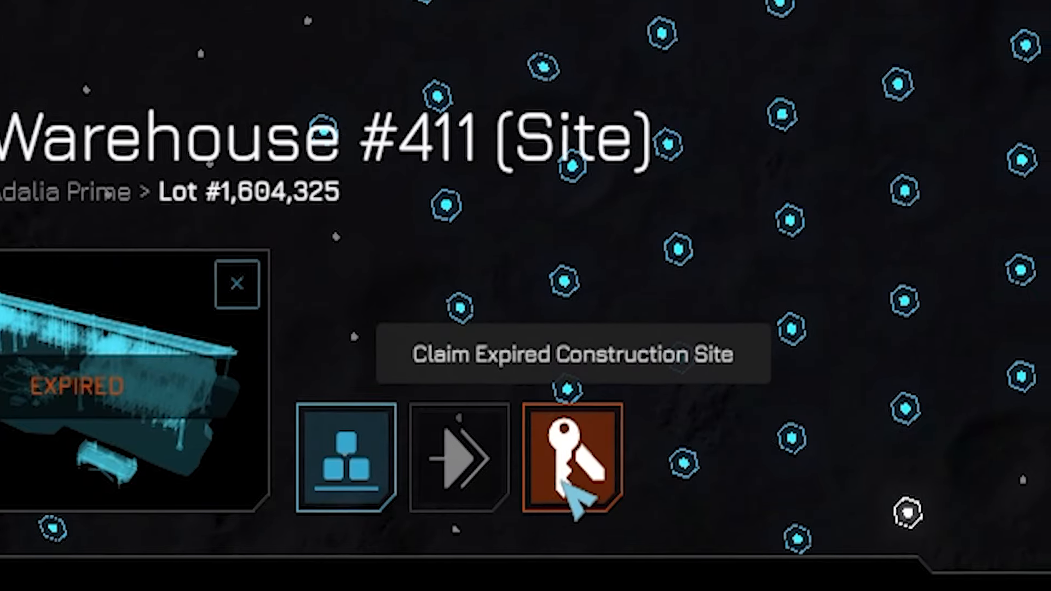
# Claim the expired Warehouse #411 (Site) on lot #1,604,325 from The Prime Council.
pyautogui.click(573, 455)
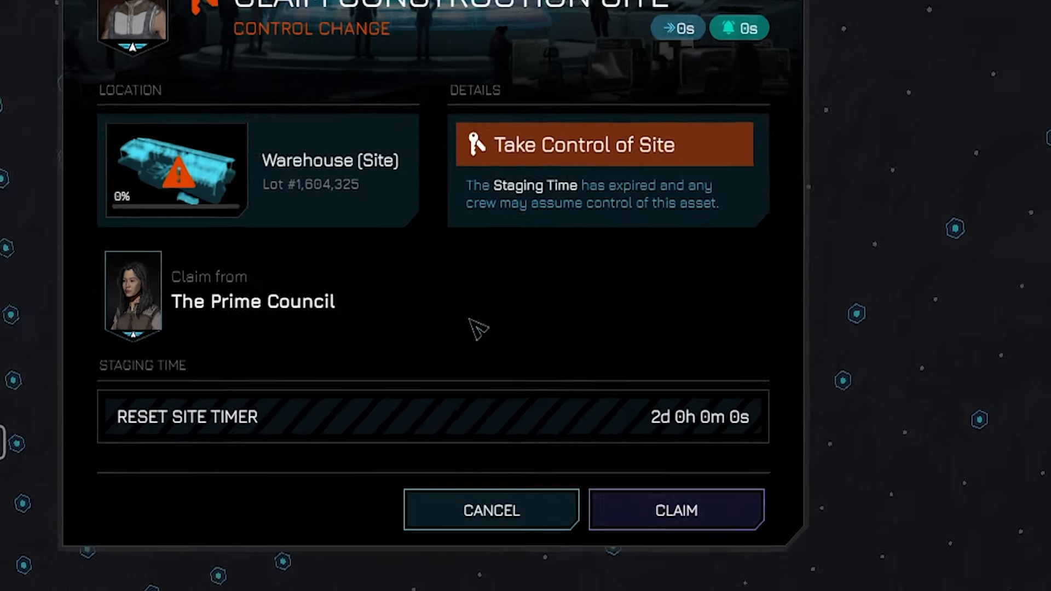
pyautogui.click(675, 510)
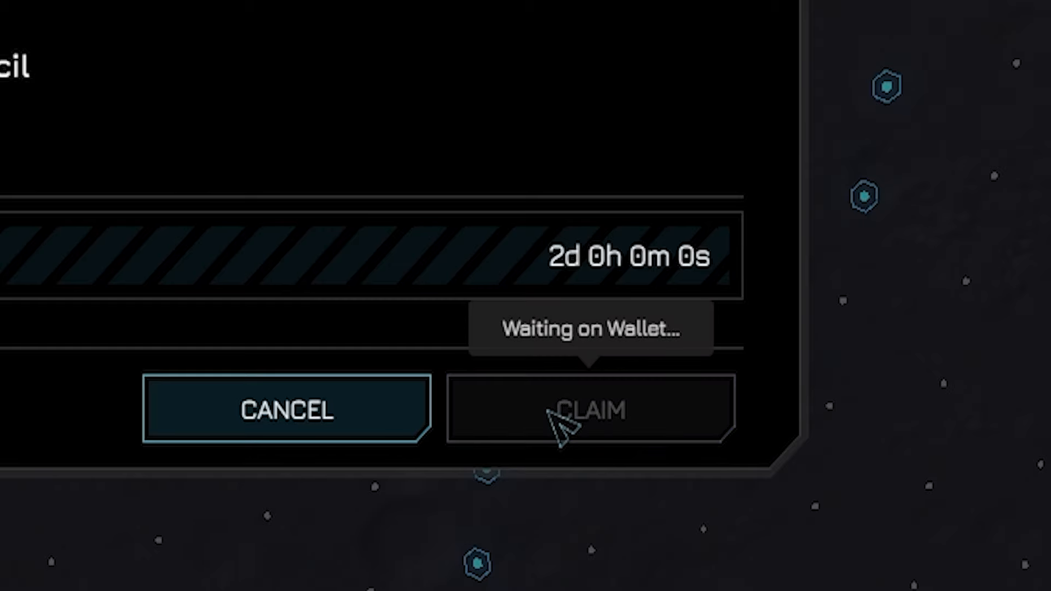
pyautogui.moveTo(837, 402)
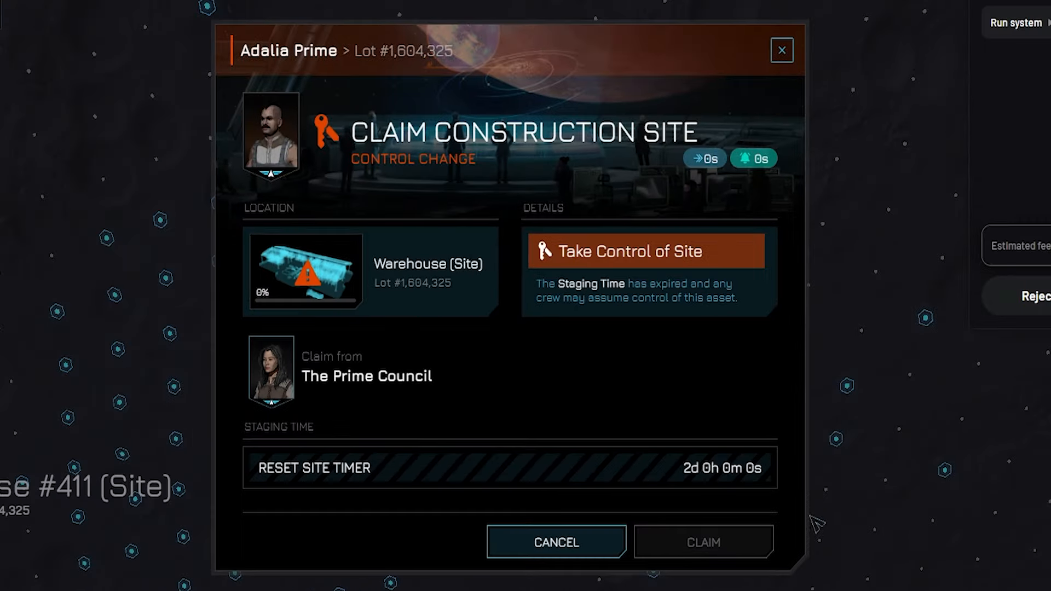
pyautogui.moveTo(801, 467)
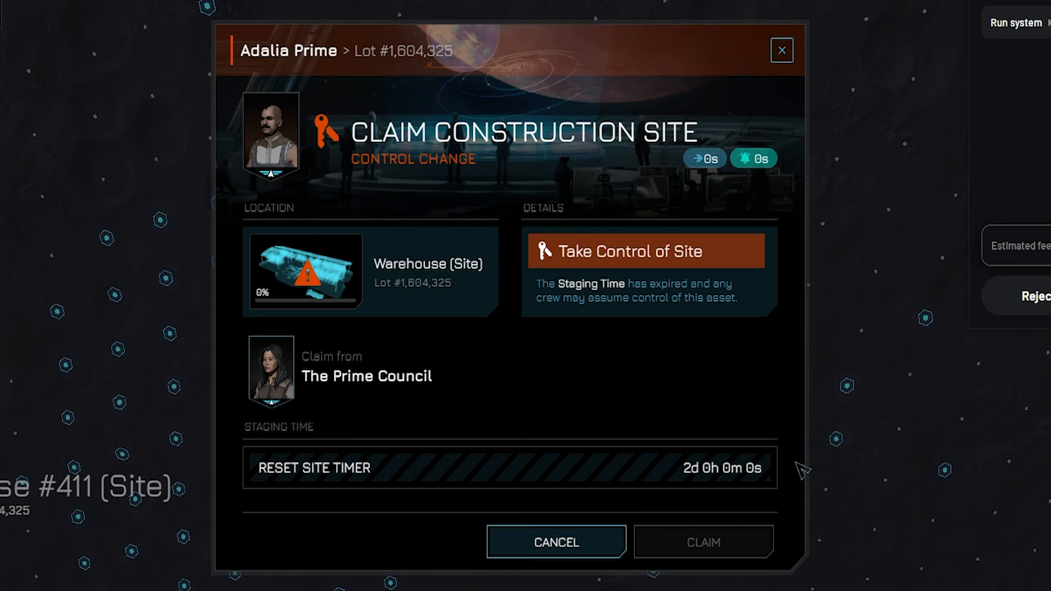